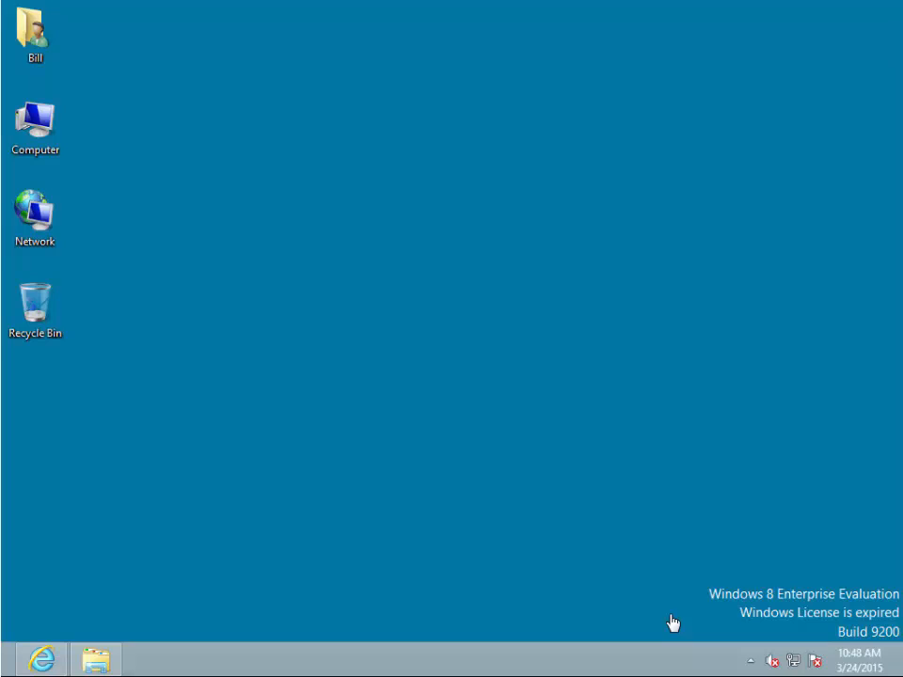
mouse_move(655, 594)
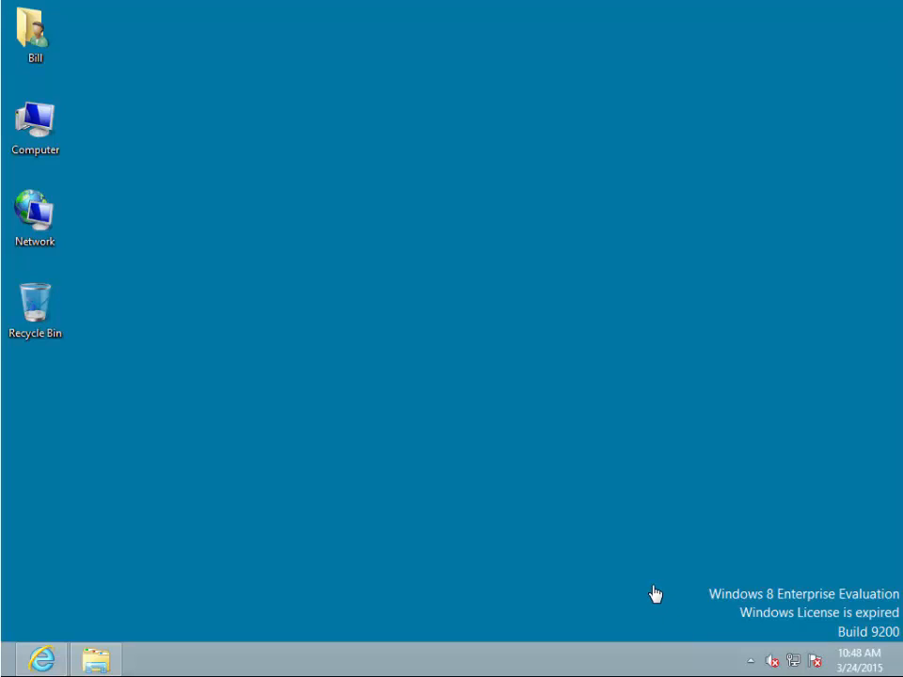
mouse_move(538, 491)
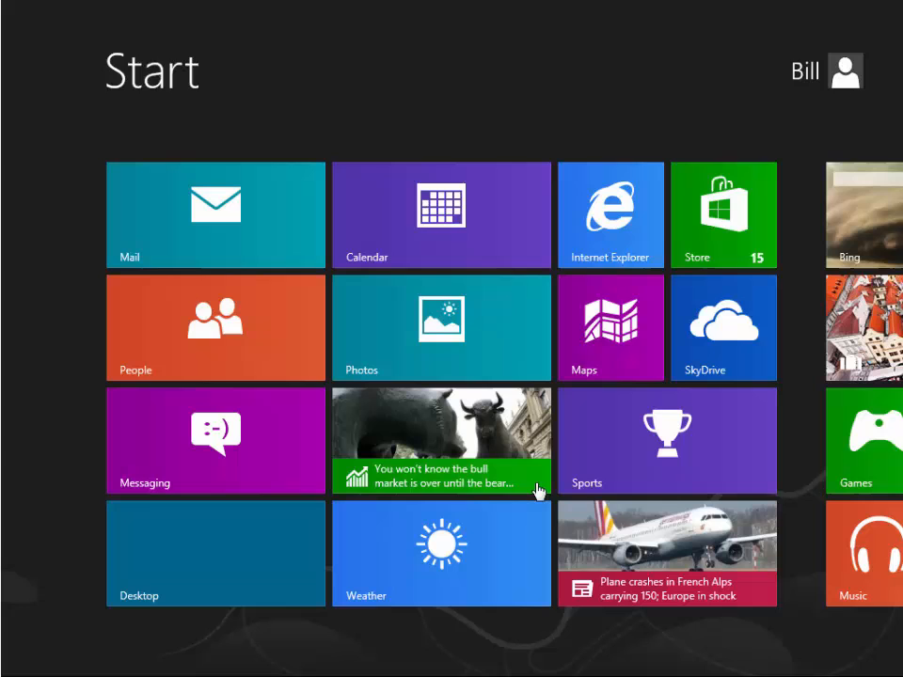
Search the Start screen Apps for 'psql' to list the PSQL programs.
type("ps")
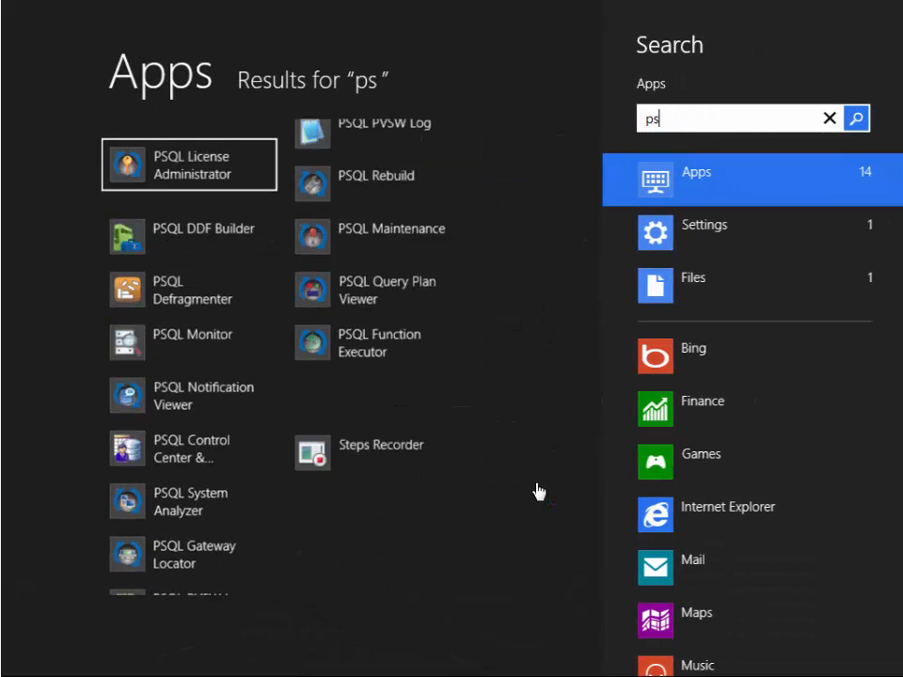
type("l")
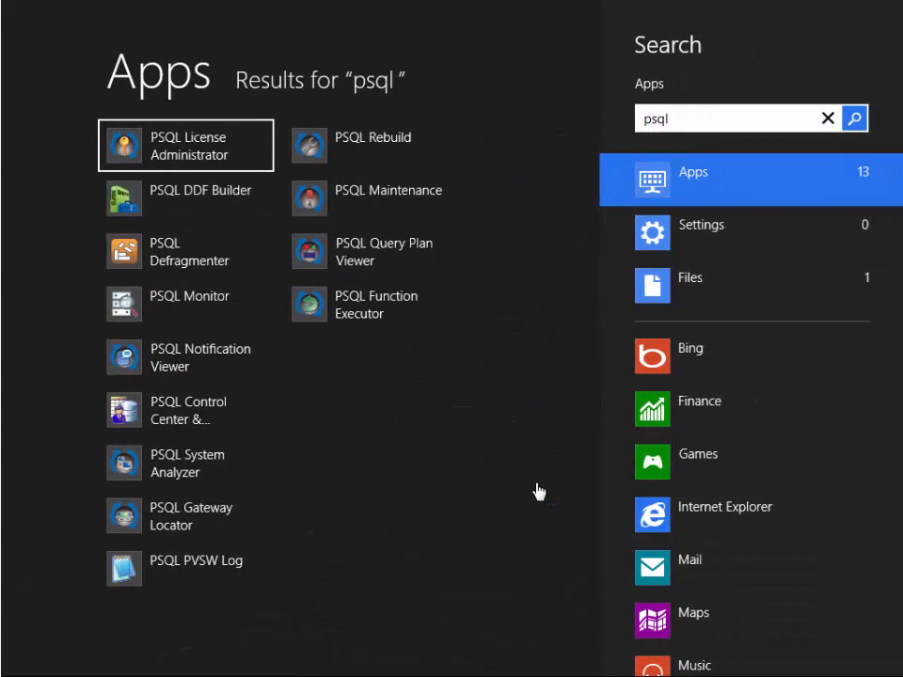
mouse_move(448, 357)
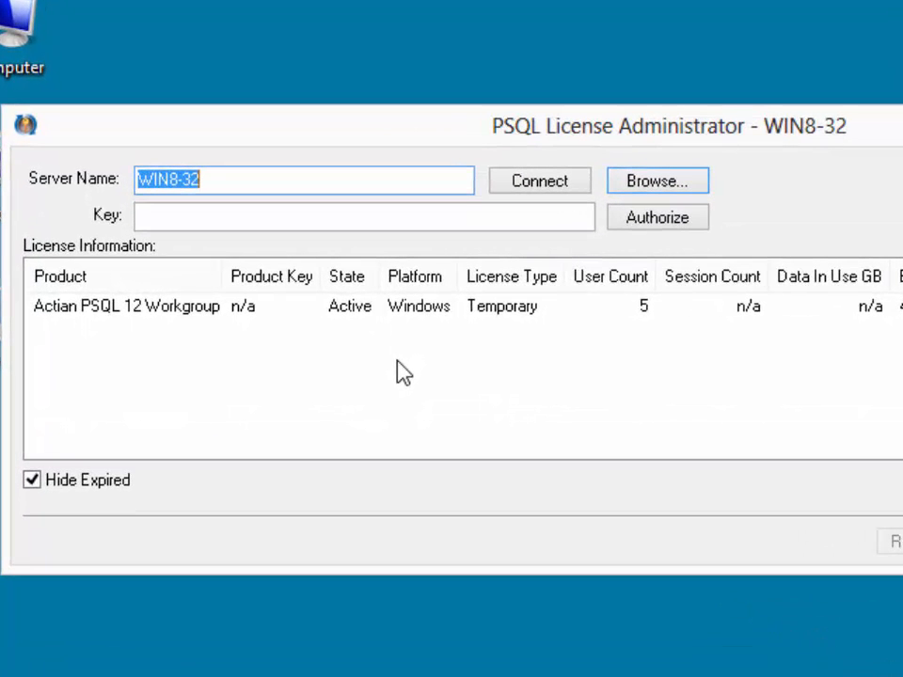
mouse_move(527, 342)
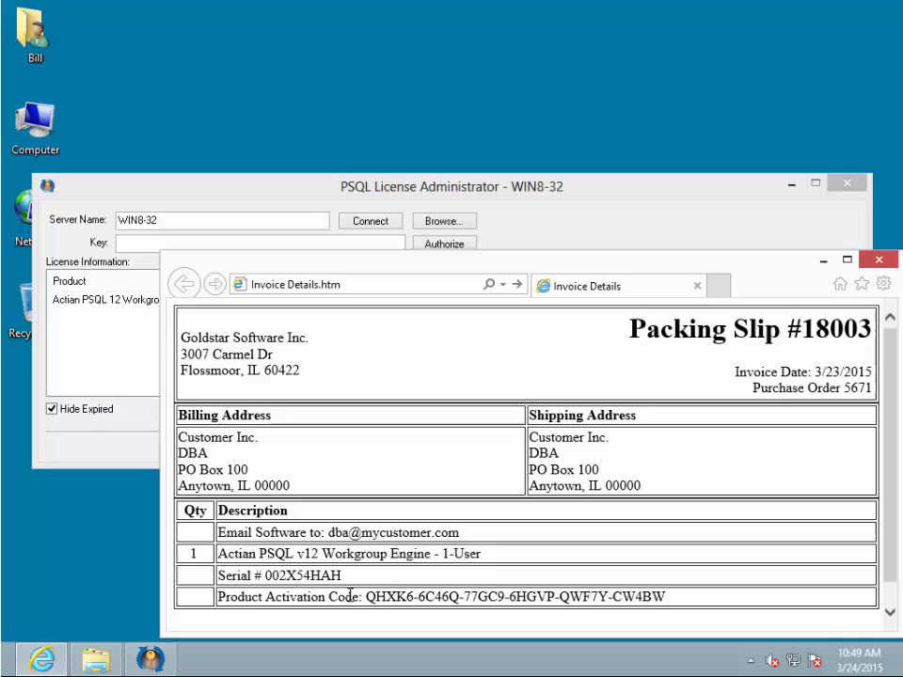
Select the Product Activation Code on the packing slip in Internet Explorer.
double_click(513, 596)
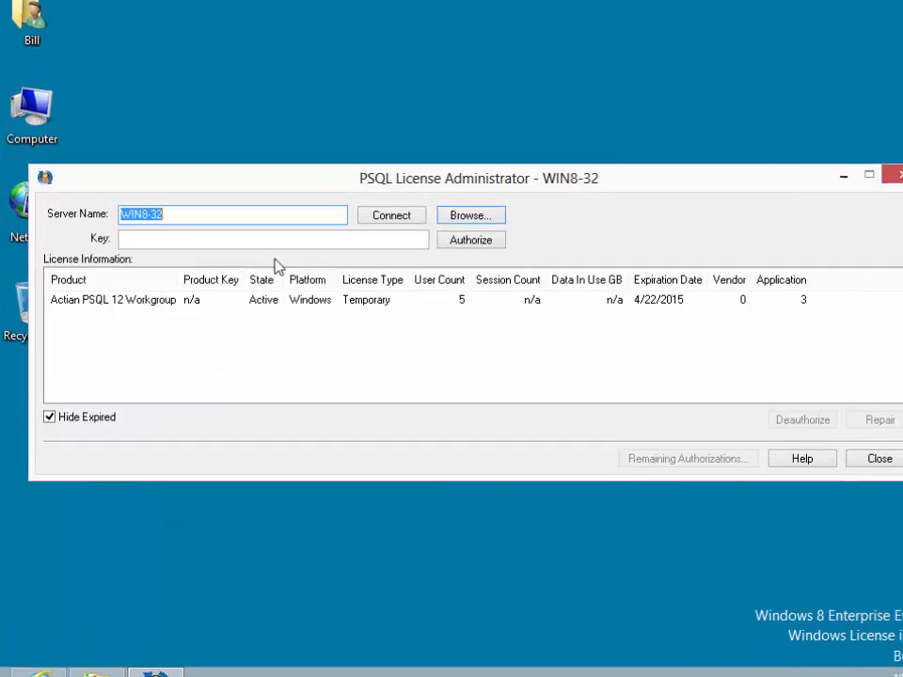
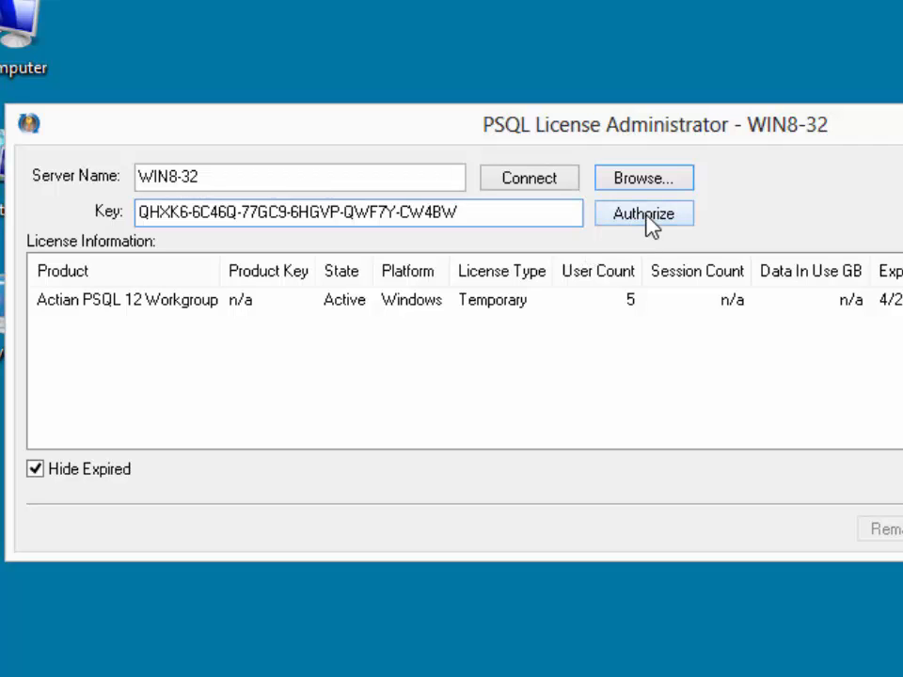
left_click(643, 214)
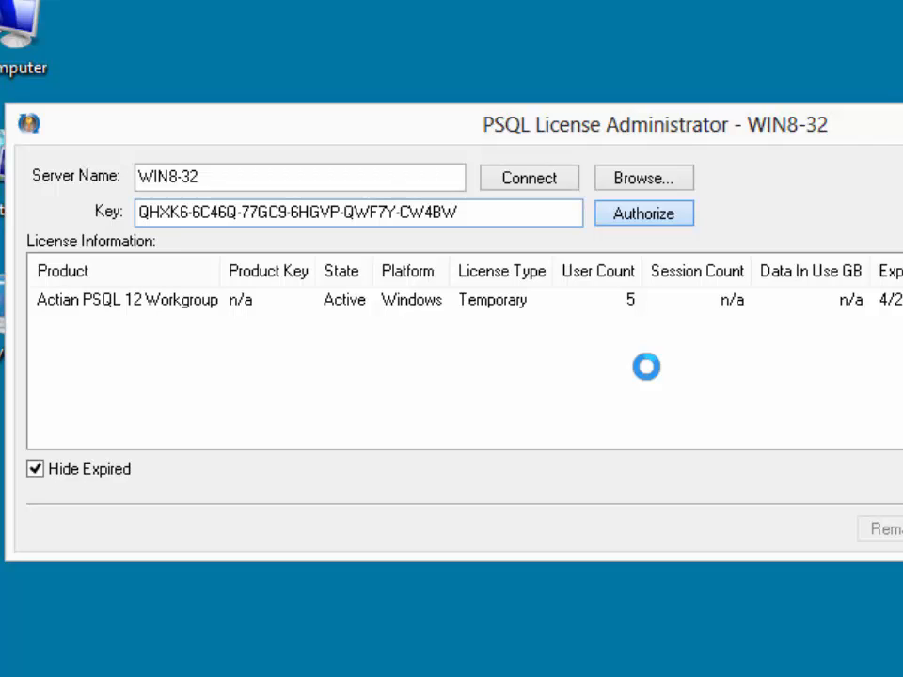
left_click(643, 212)
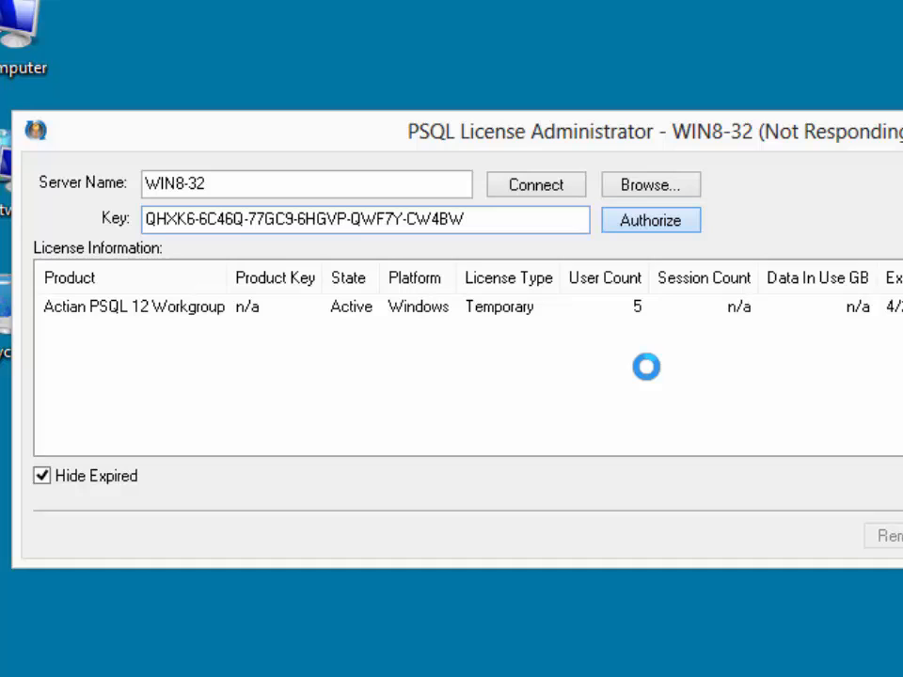
left_click(651, 220)
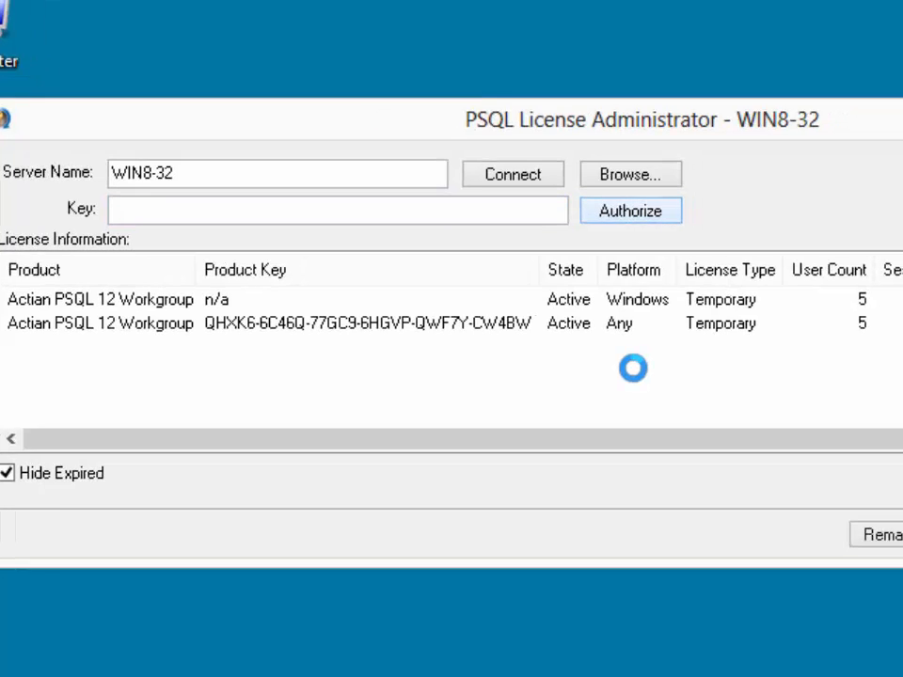
left_click(629, 211)
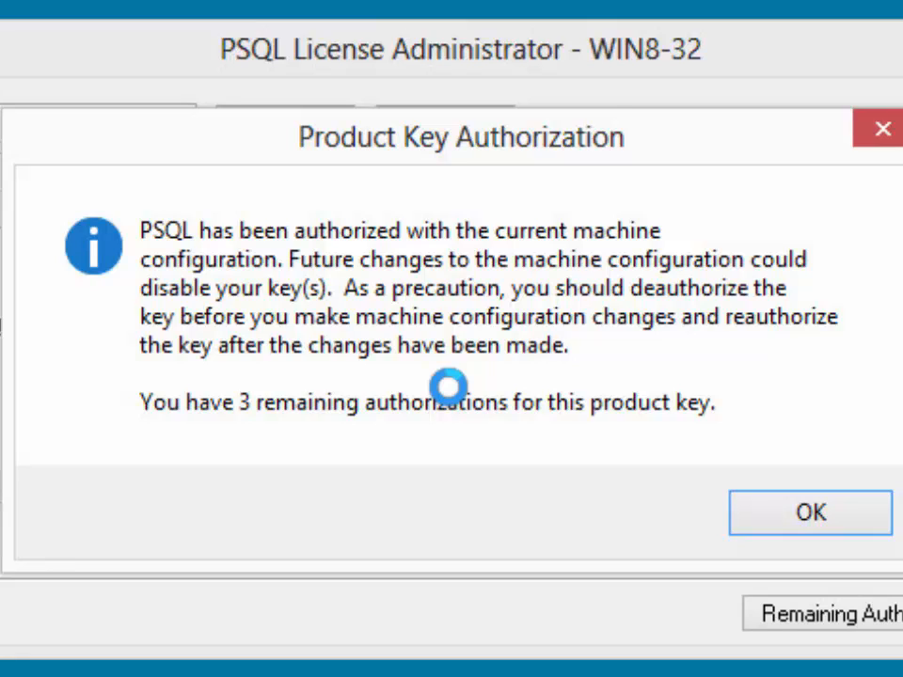
mouse_move(459, 457)
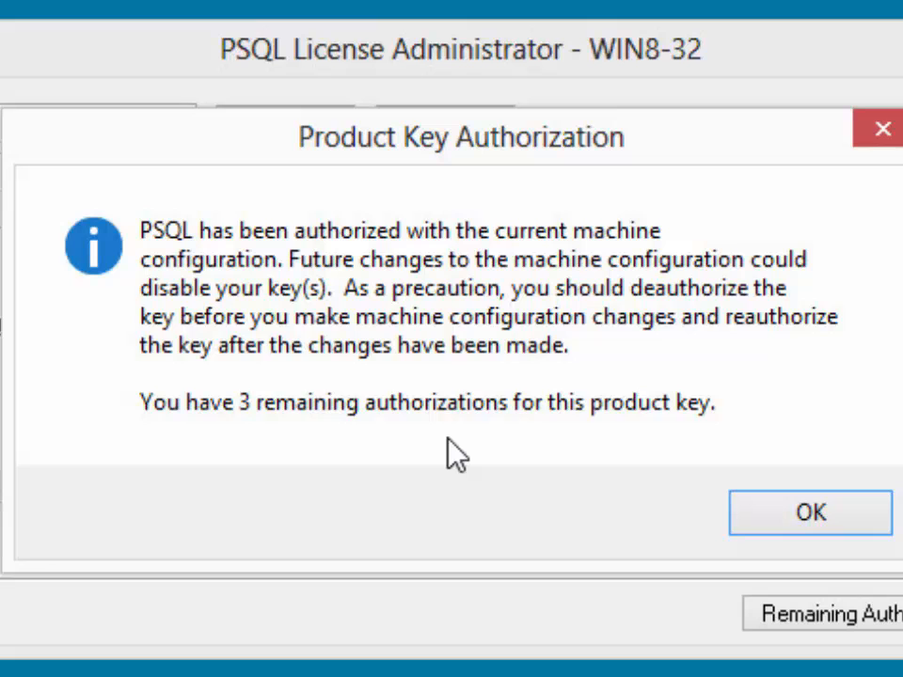
mouse_move(466, 461)
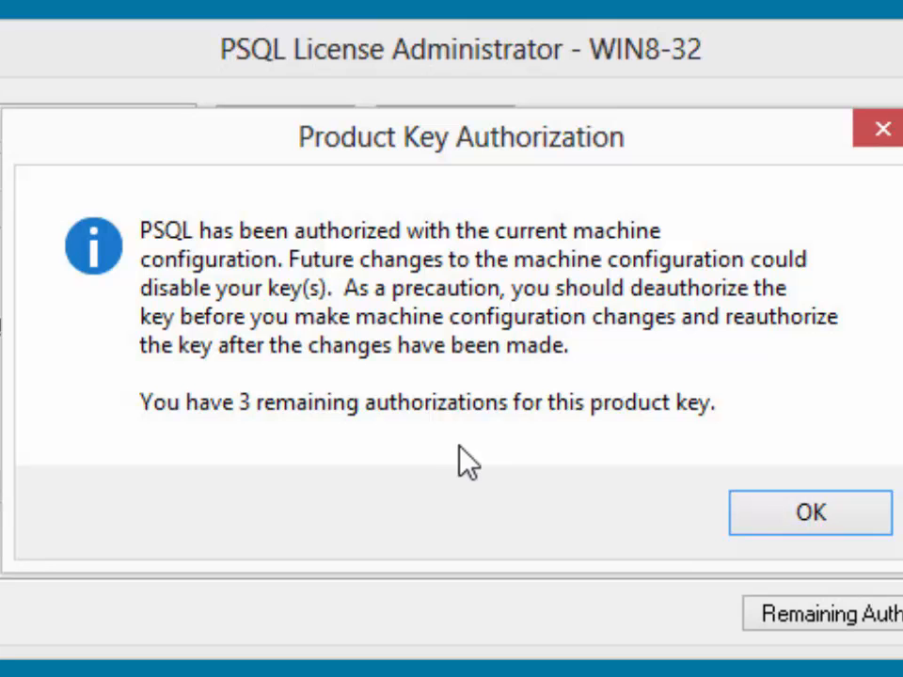
mouse_move(809, 512)
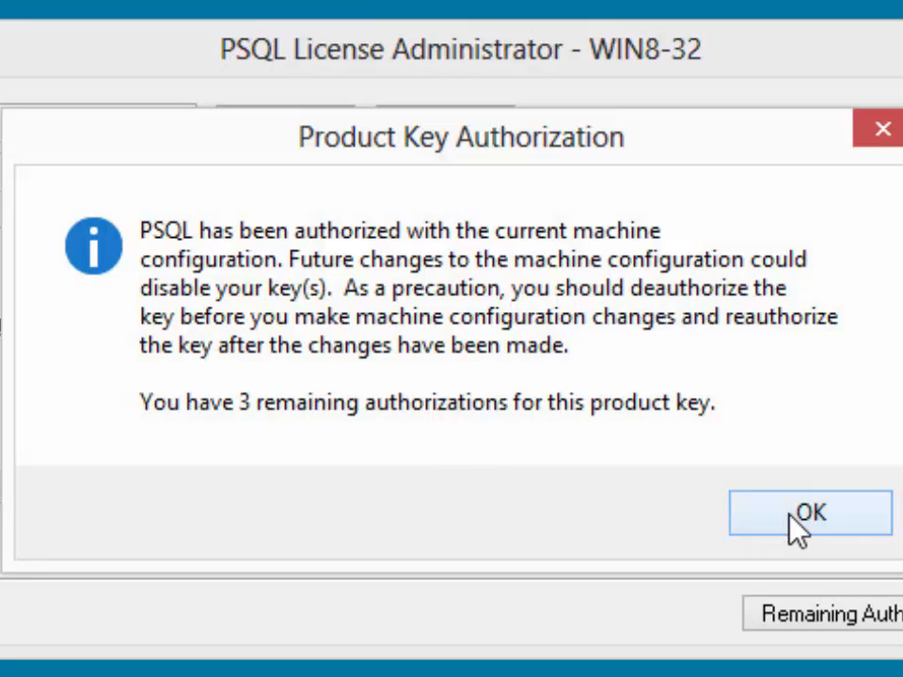
Acknowledge the Product Key Authorization notice reporting 3 authorizations remain.
left_click(809, 512)
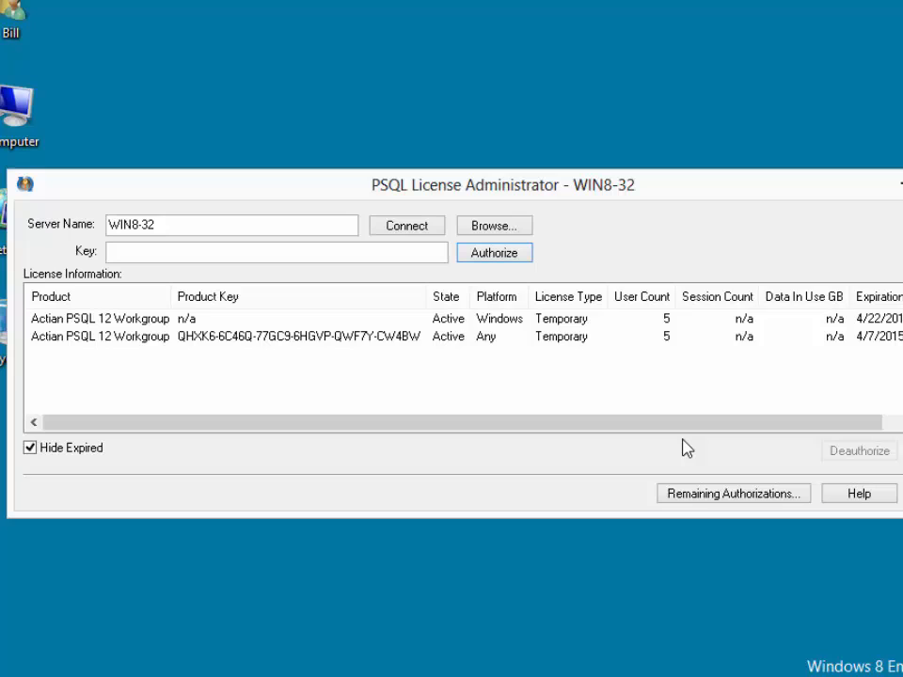
mouse_move(425, 420)
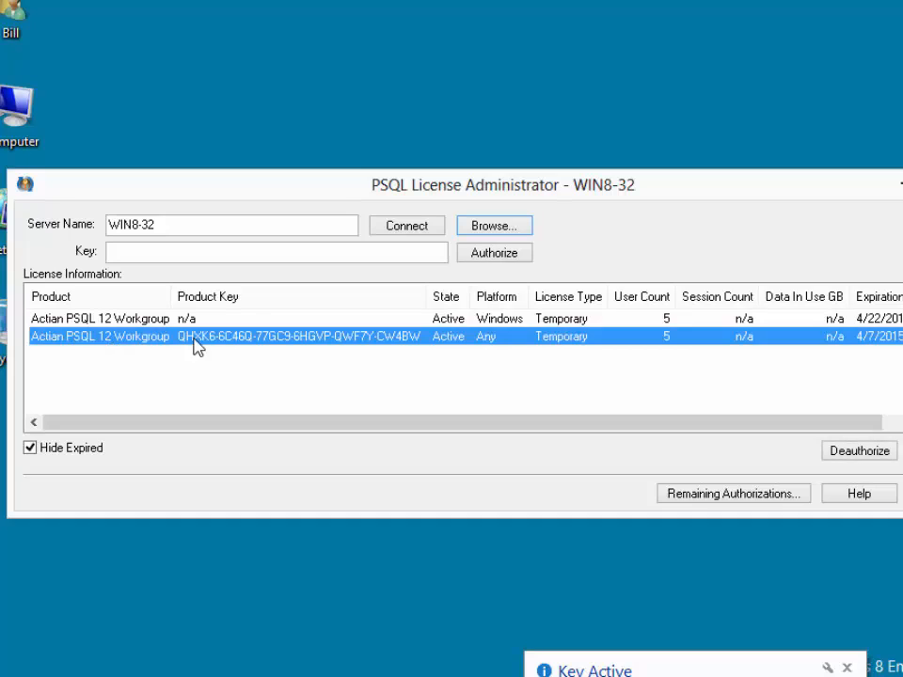
mouse_move(229, 346)
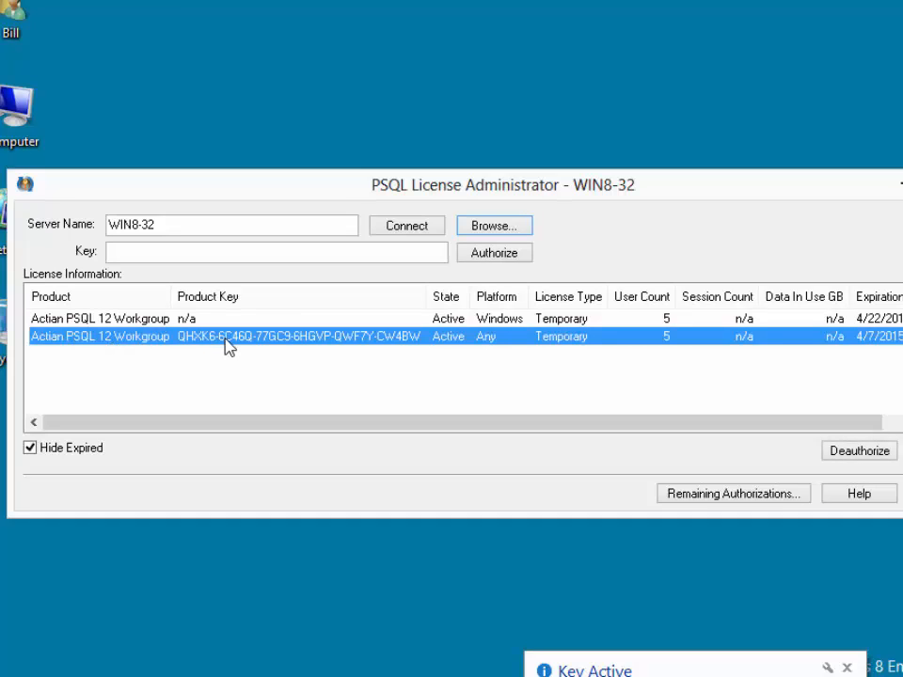
mouse_move(867, 478)
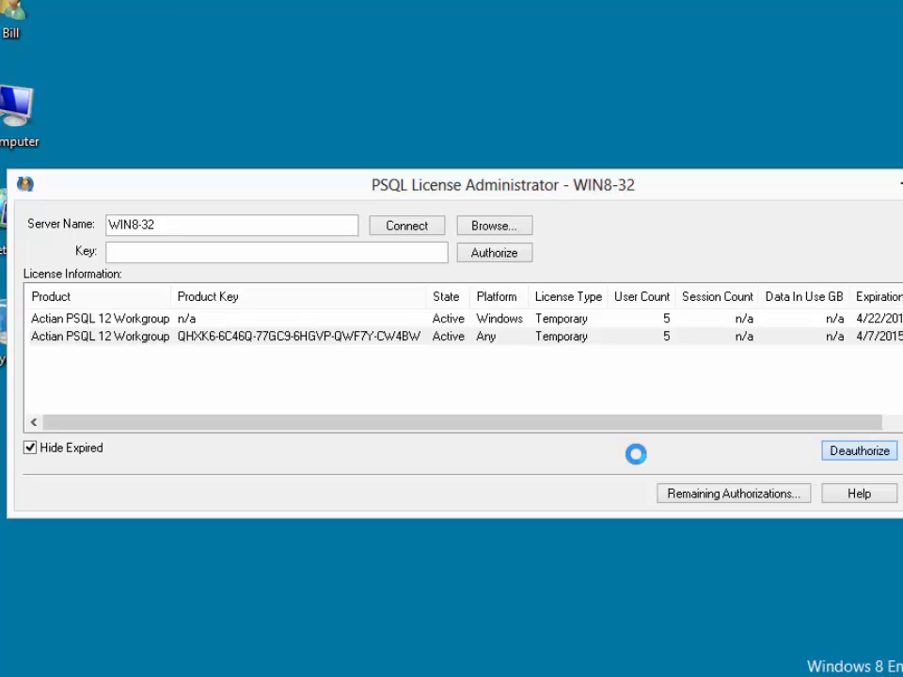
Deauthorize the keyed Workgroup license, confirming 3 authorizations remain.
left_click(858, 451)
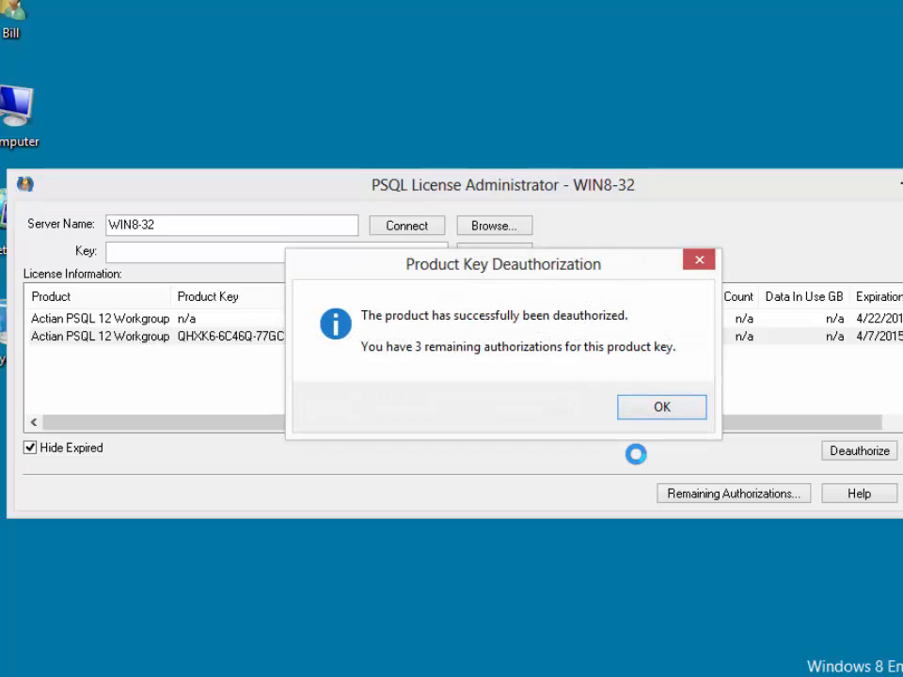